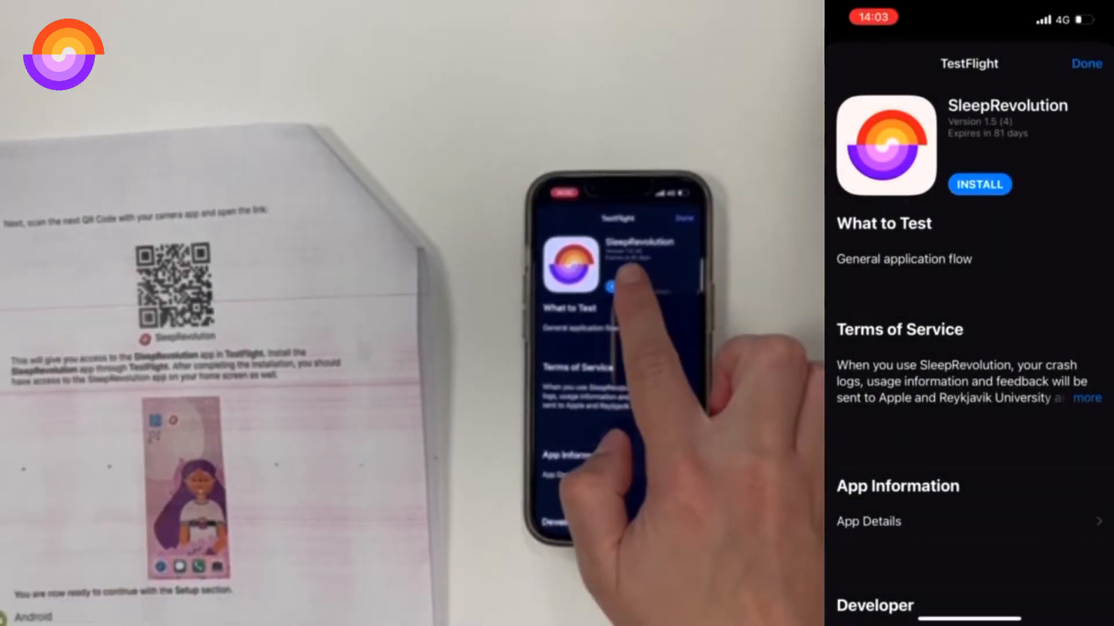
Search Google Play Store for 'sleeprevolution' and browse the results
click(979, 184)
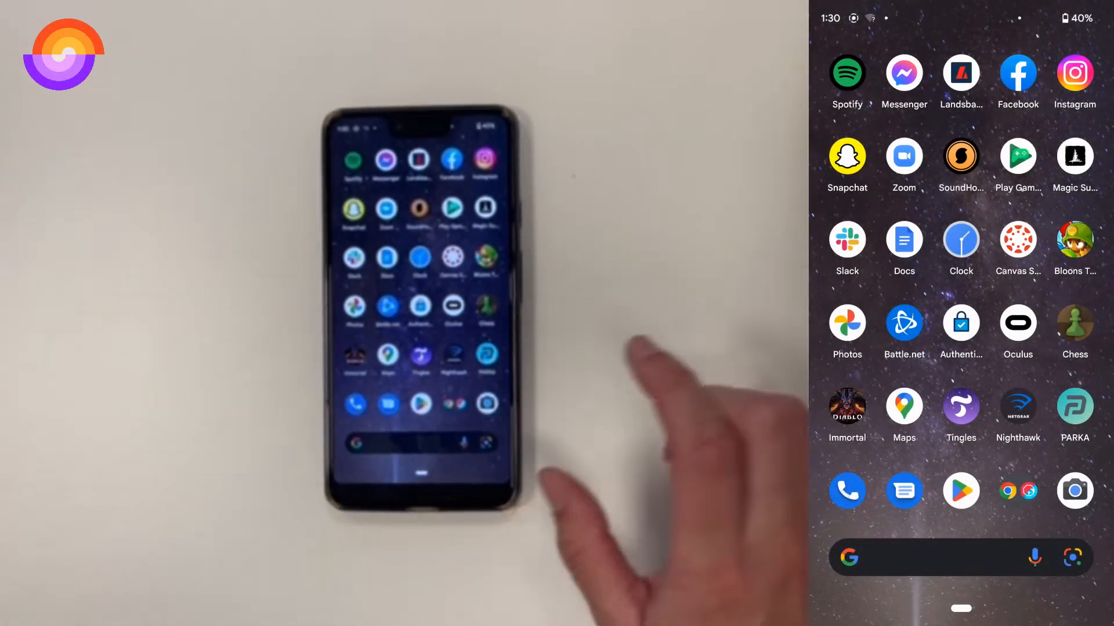
click(961, 491)
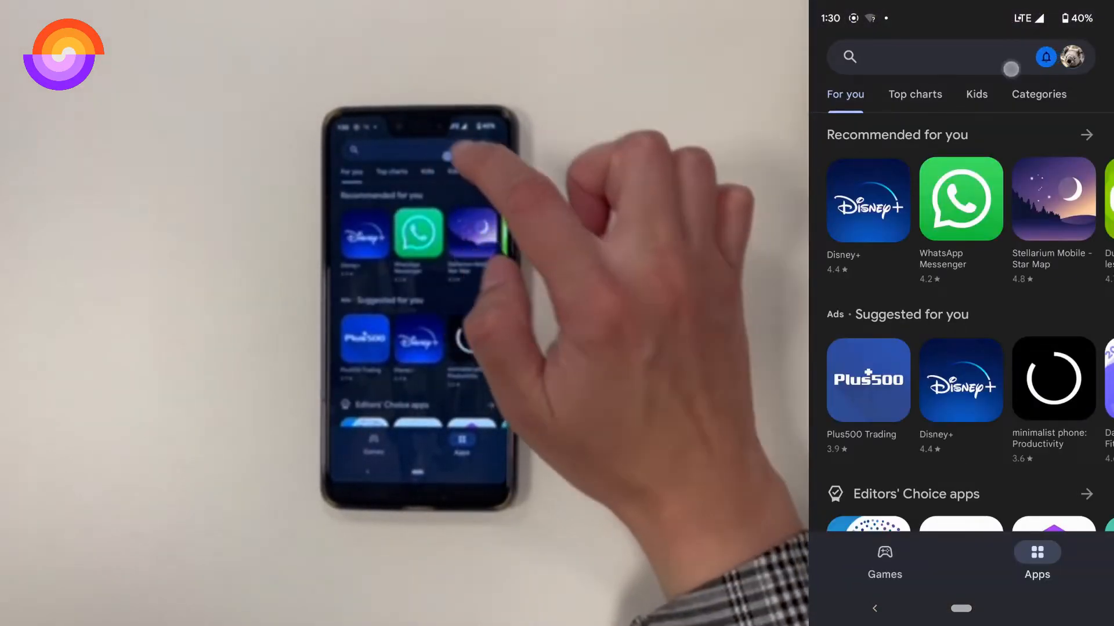
click(923, 57)
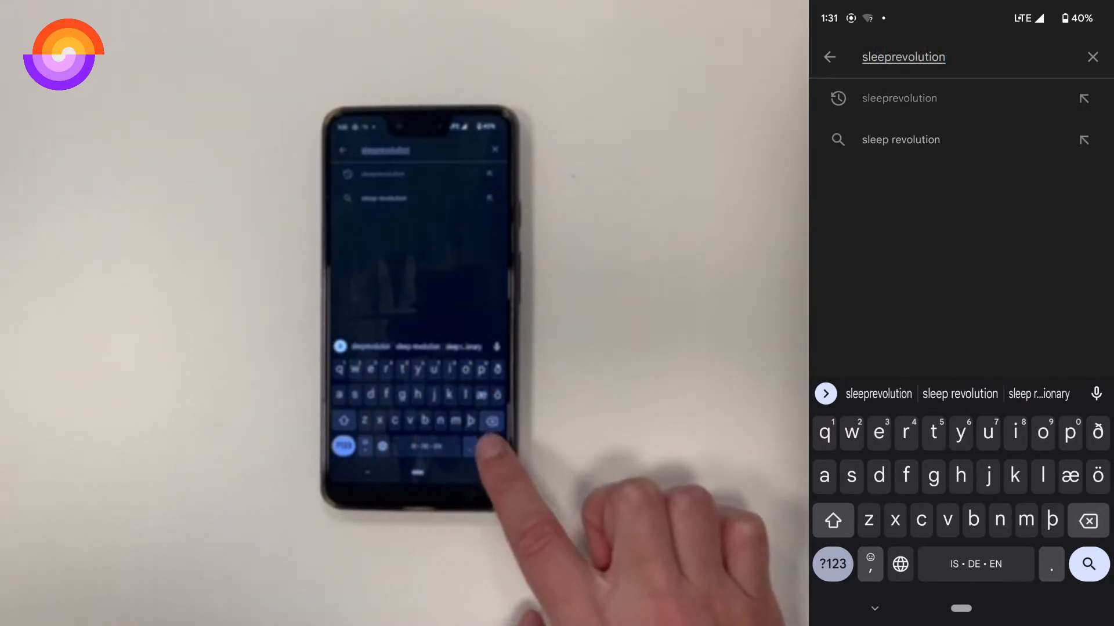
click(1088, 564)
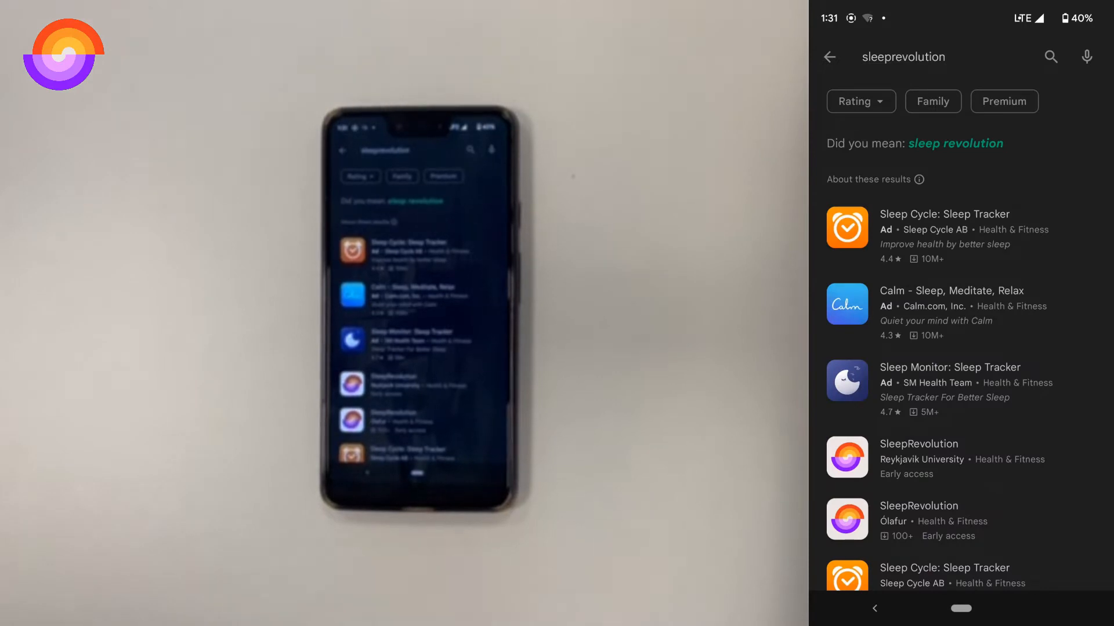
scroll(down, 3)
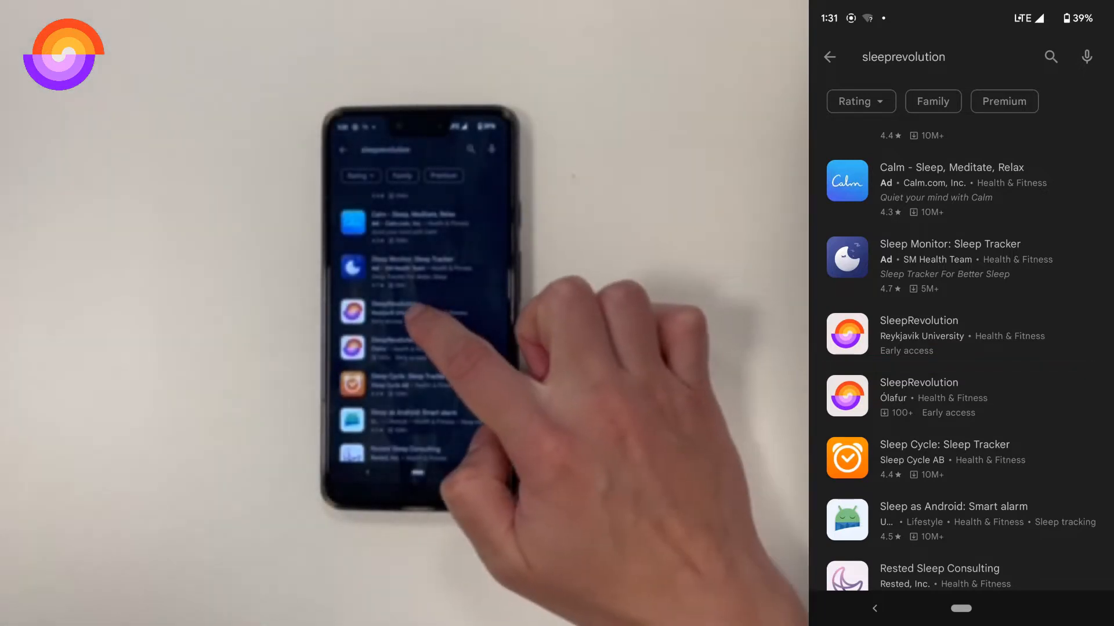
Install SleepRevolution (Early Access) from the Reykjavik University listing and launch it
click(918, 334)
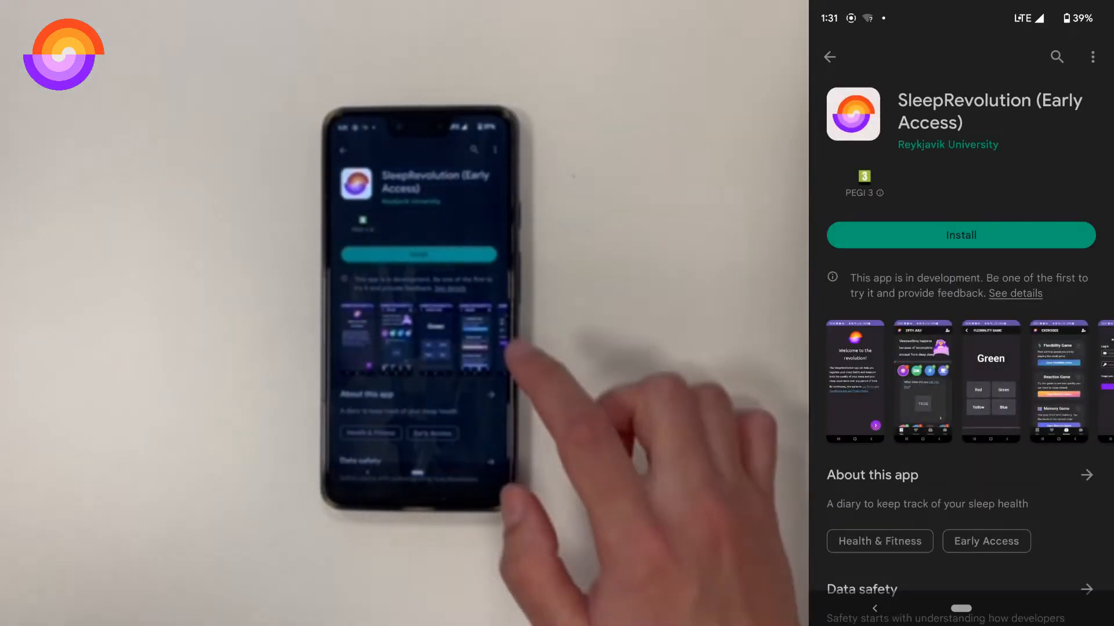
click(959, 236)
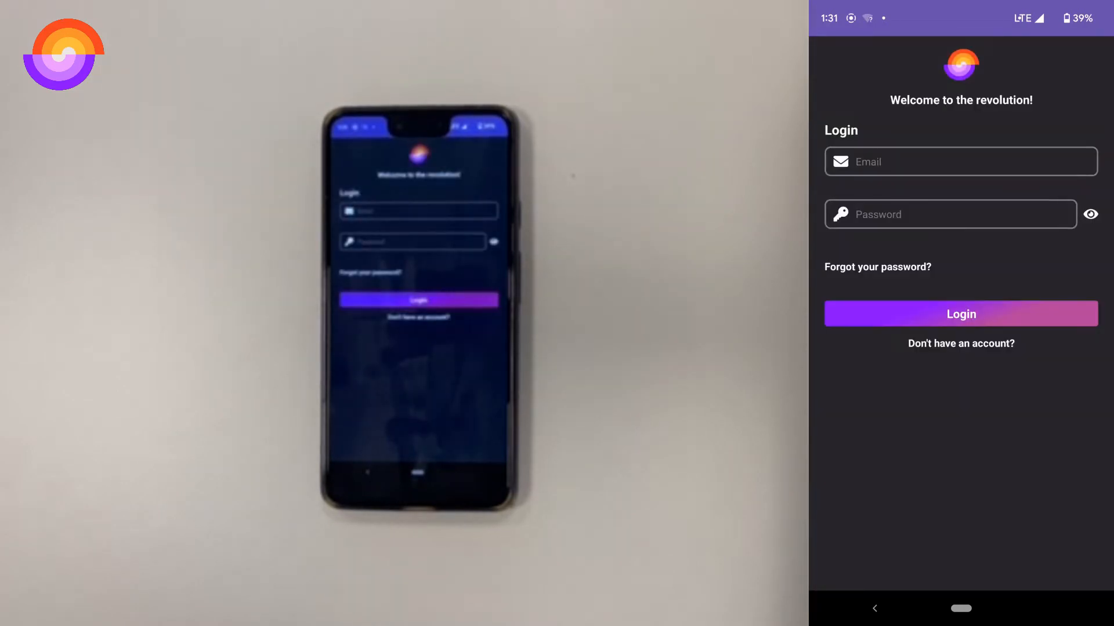
Sign in to SleepRevolution with the email and password, reaching the welcome screen
click(961, 161)
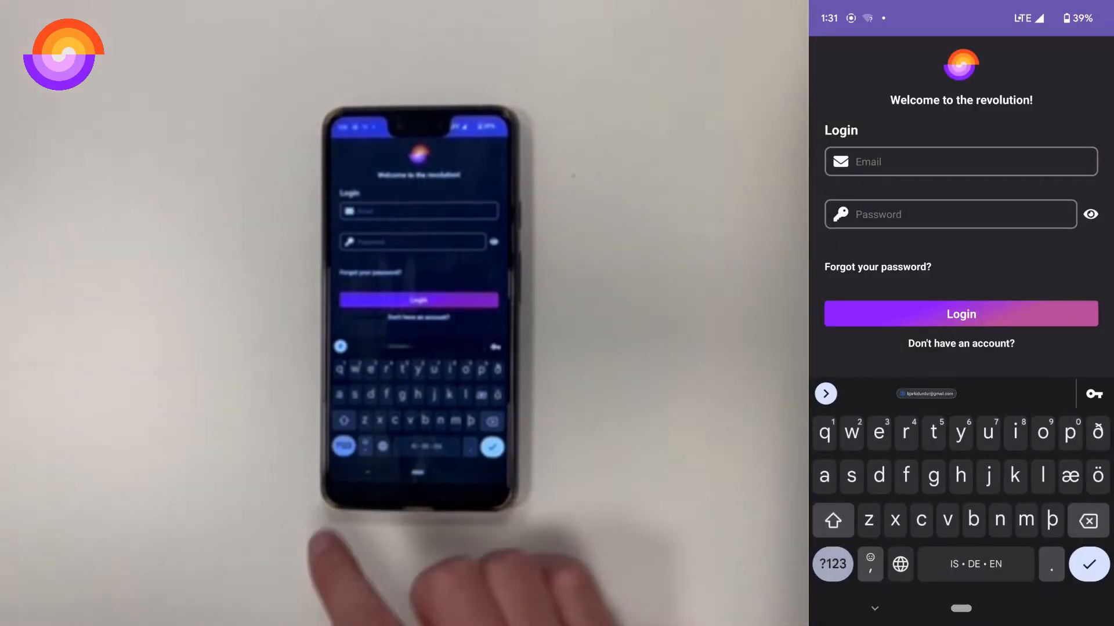
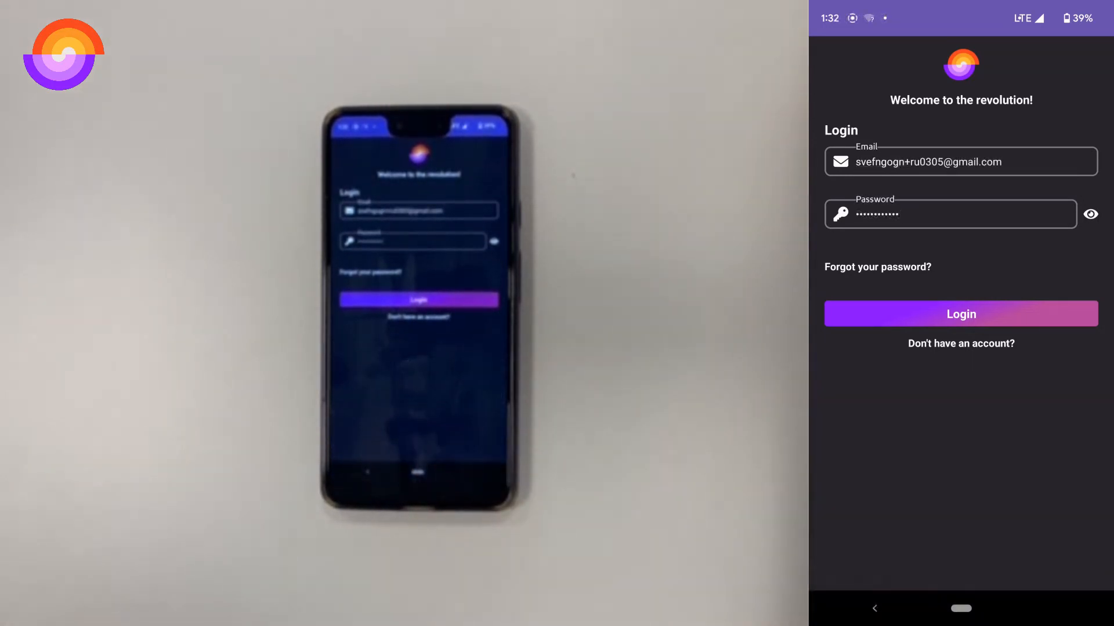
click(960, 314)
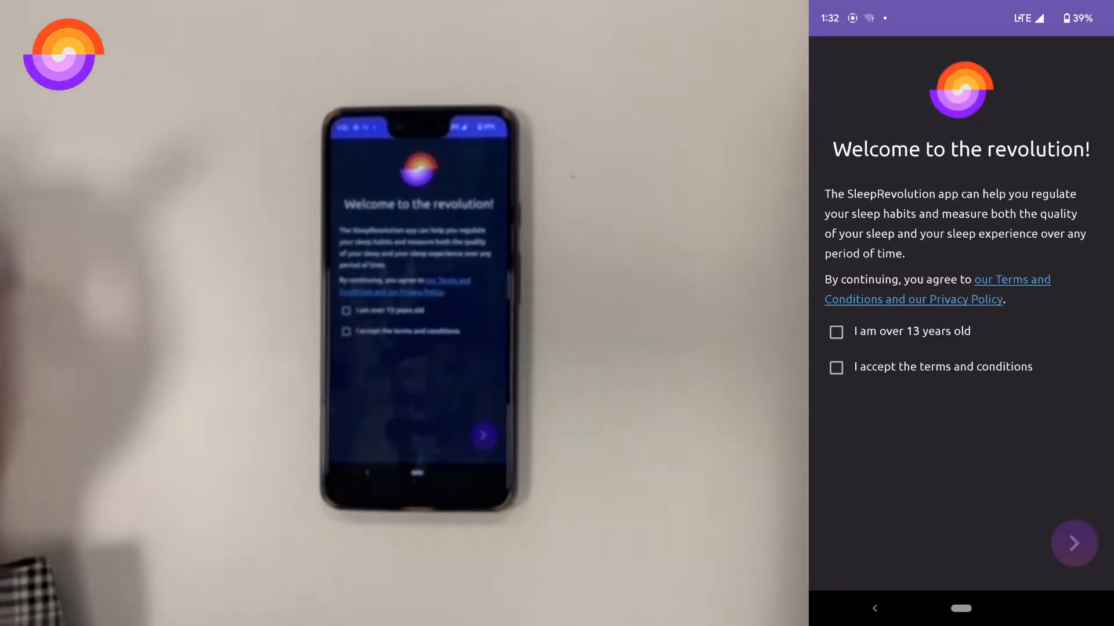
Confirm being over 13, accept the terms, and allow notifications for the app
click(837, 332)
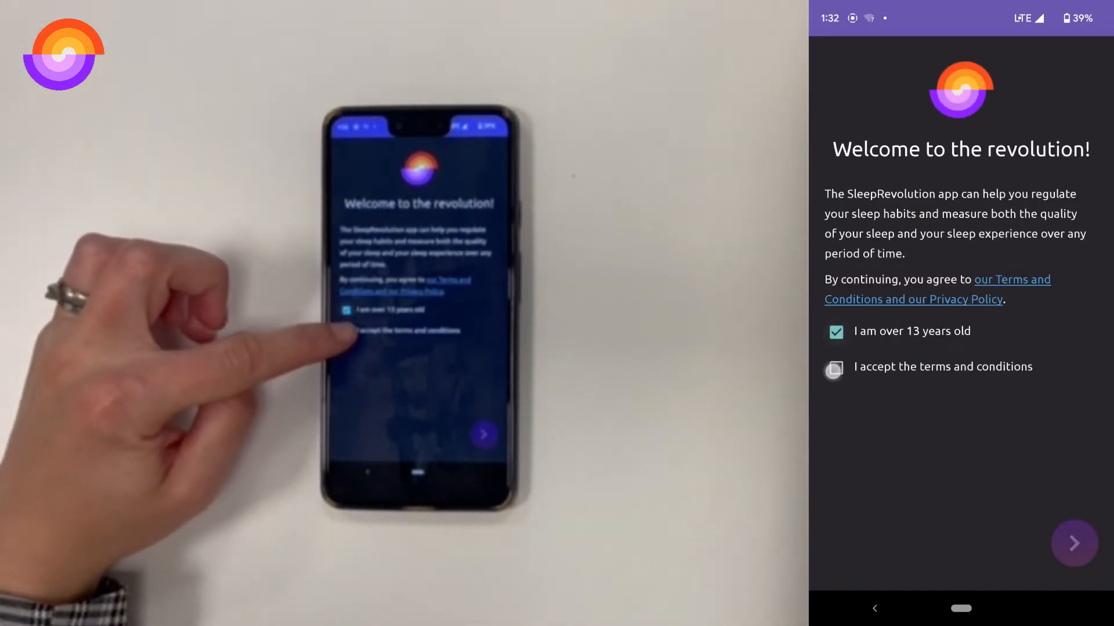
click(1073, 543)
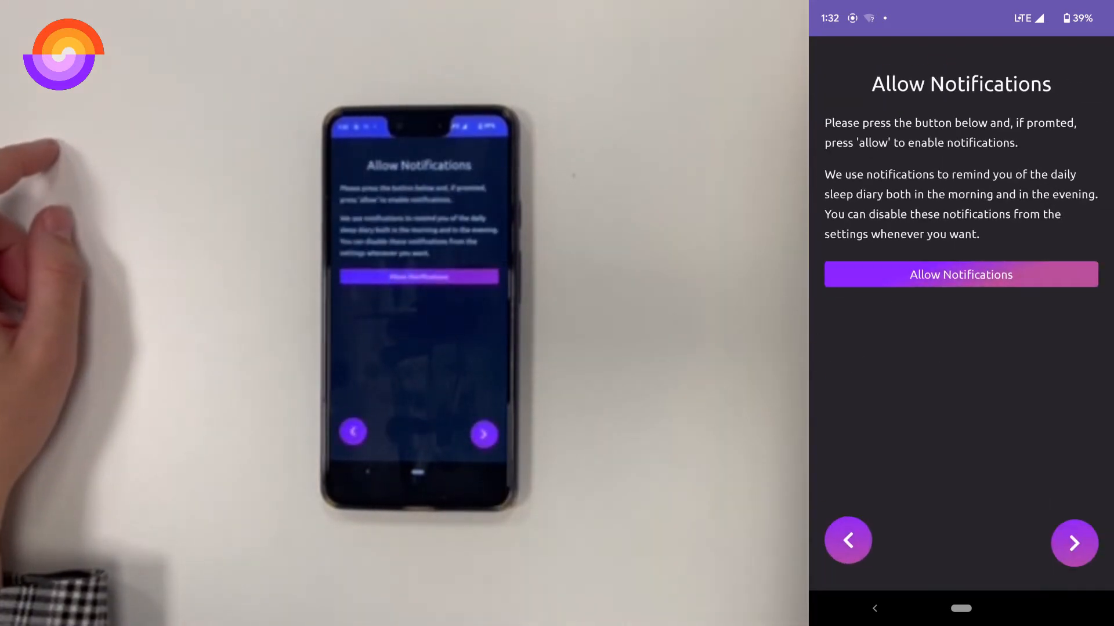
click(959, 274)
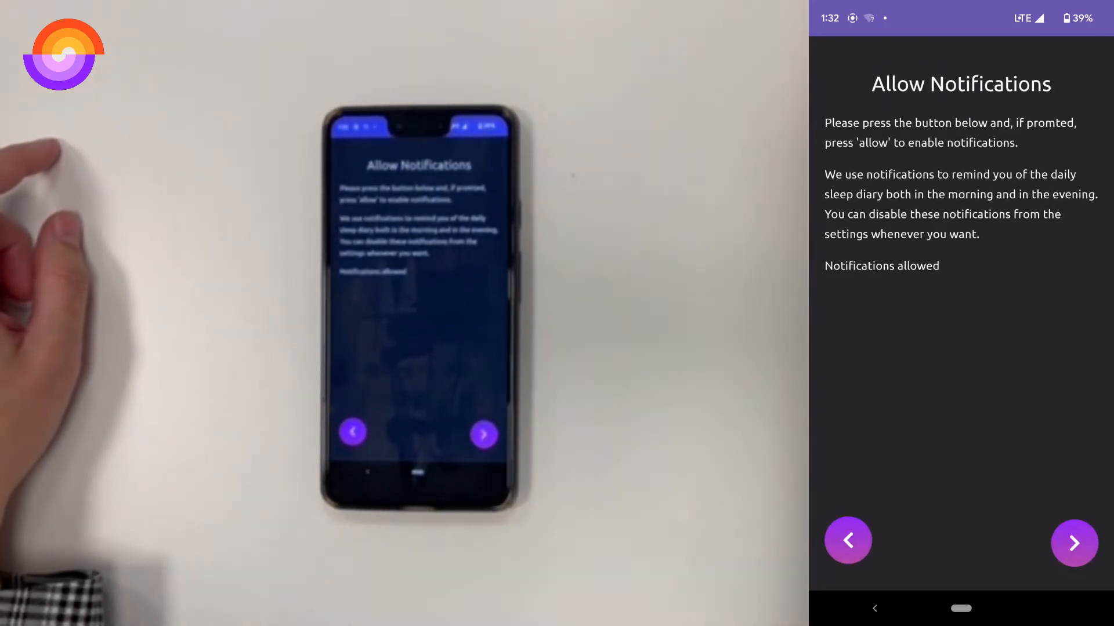
click(1073, 543)
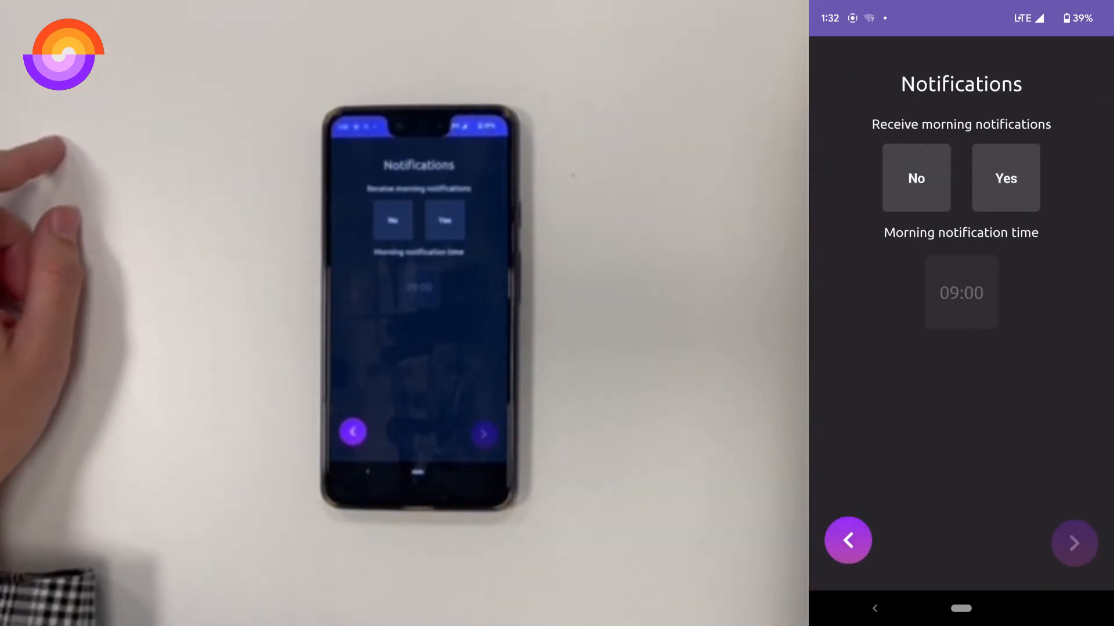
Enable the 09:00 morning and 21:00 evening reminders and continue to the nap question
click(1005, 177)
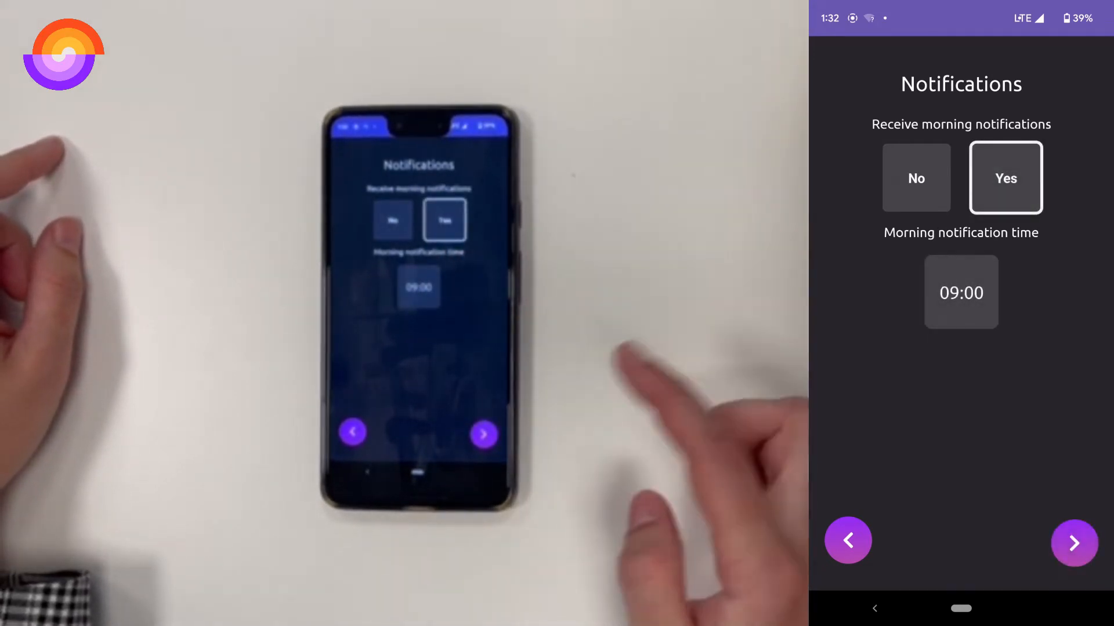
click(1073, 543)
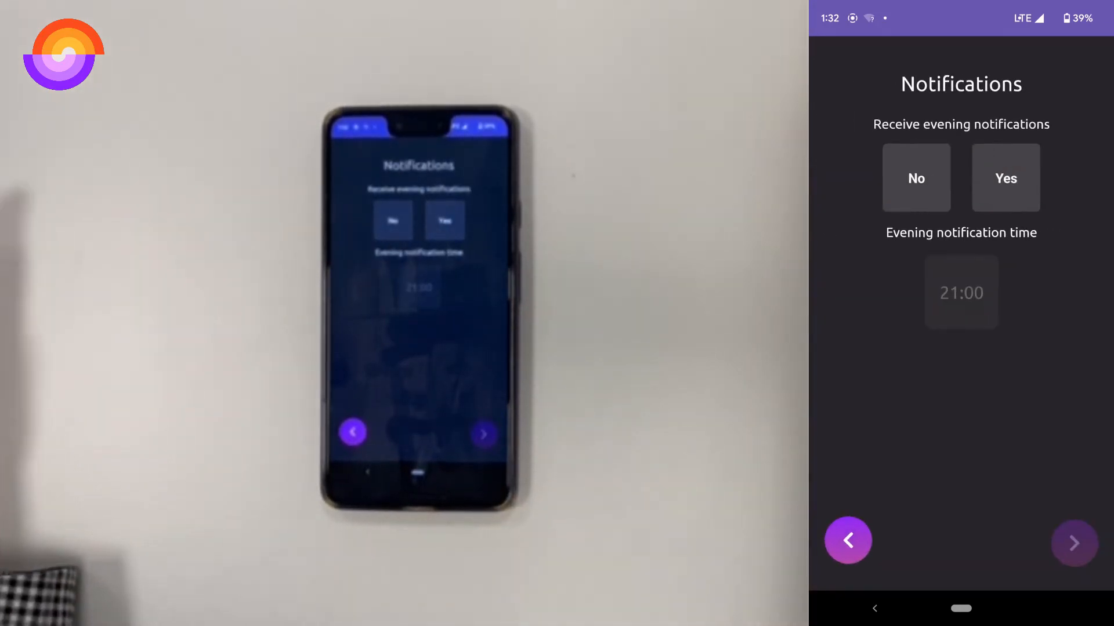
click(1005, 178)
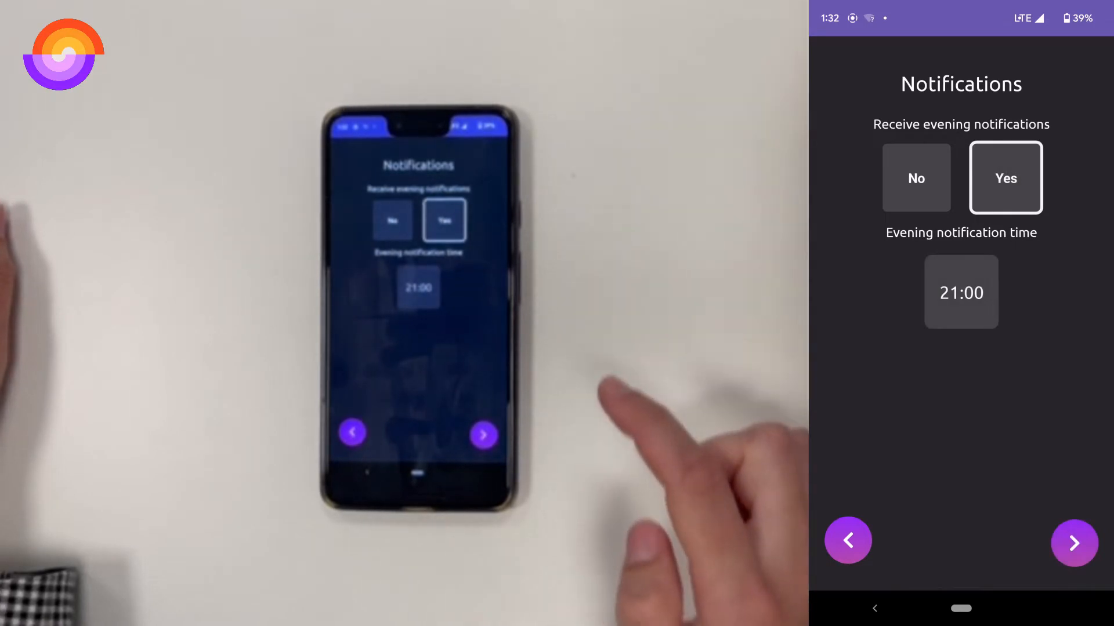
click(1074, 543)
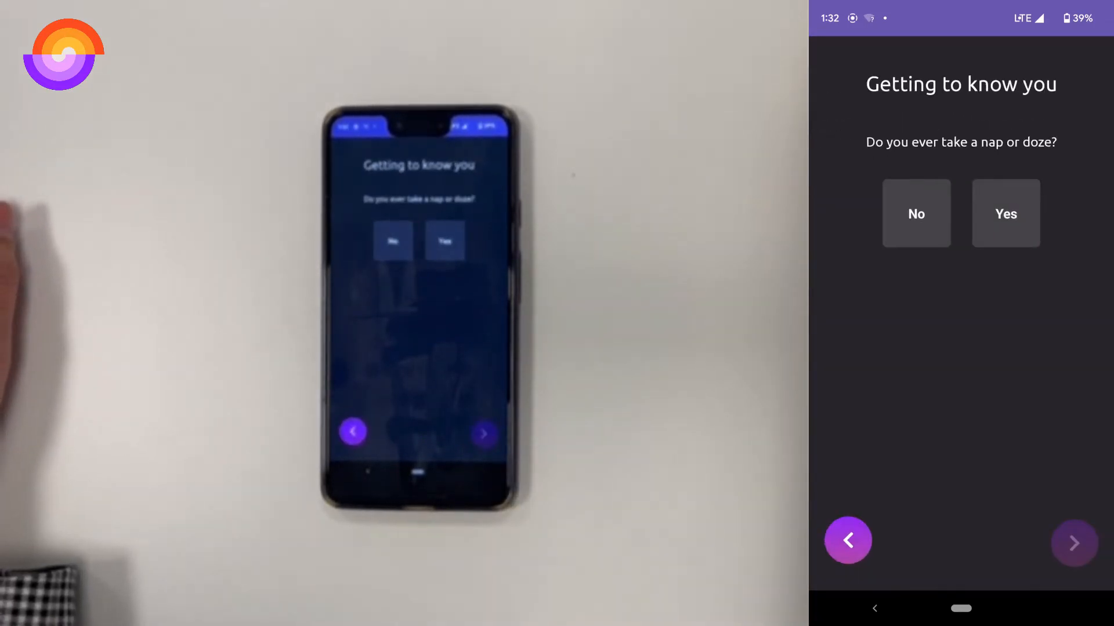
Answer Yes to both the nap and prescription sleep-medicine questions, reaching 'Where do you live?'
click(1005, 214)
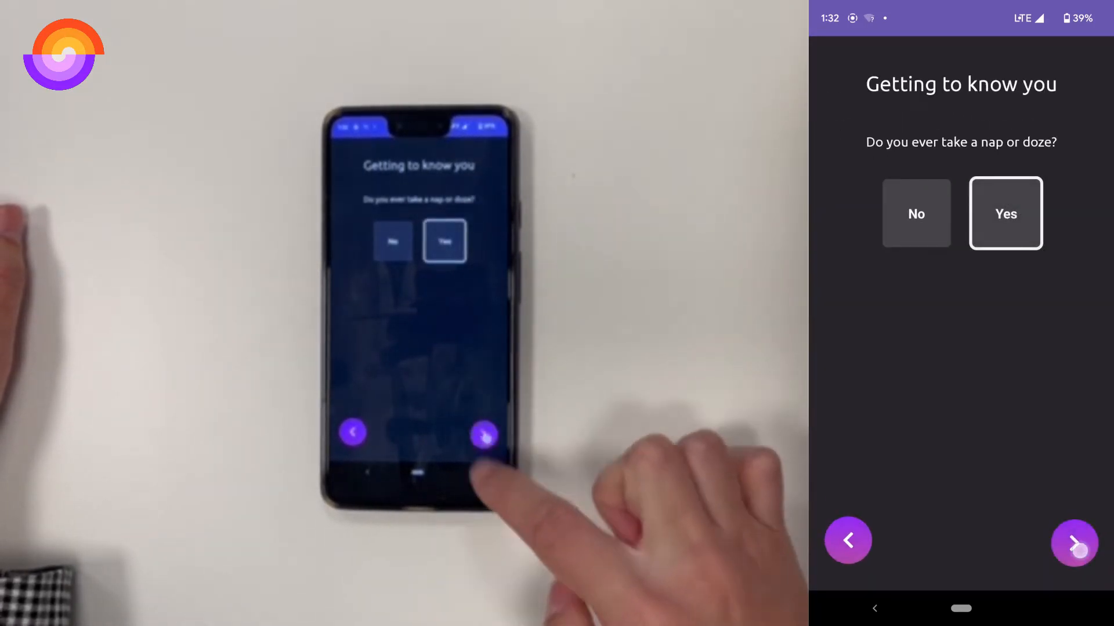
click(1073, 543)
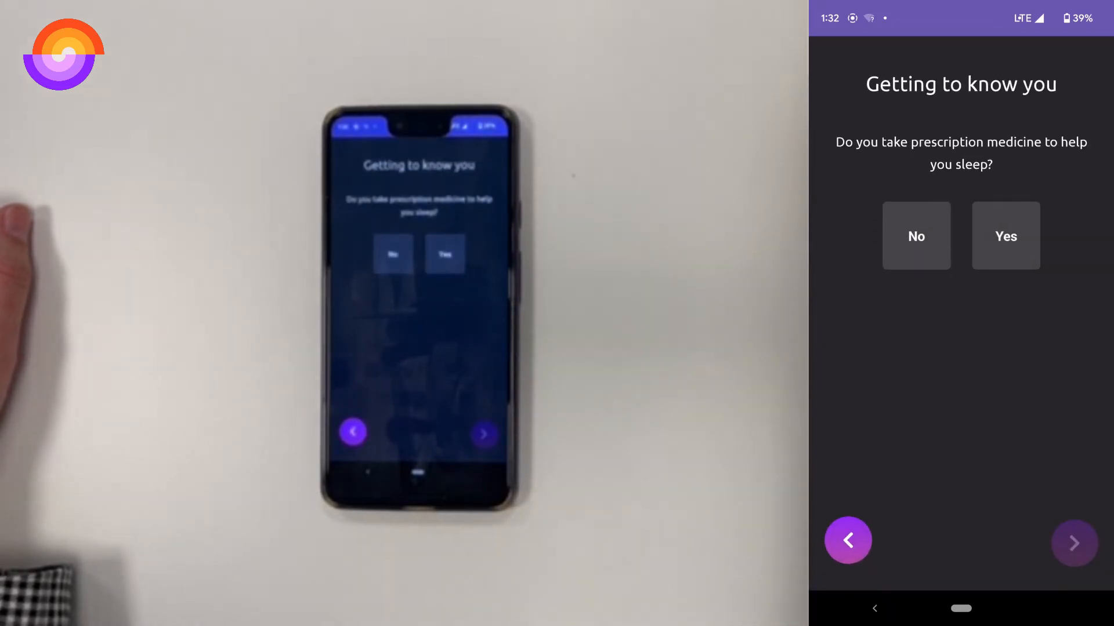
click(1005, 236)
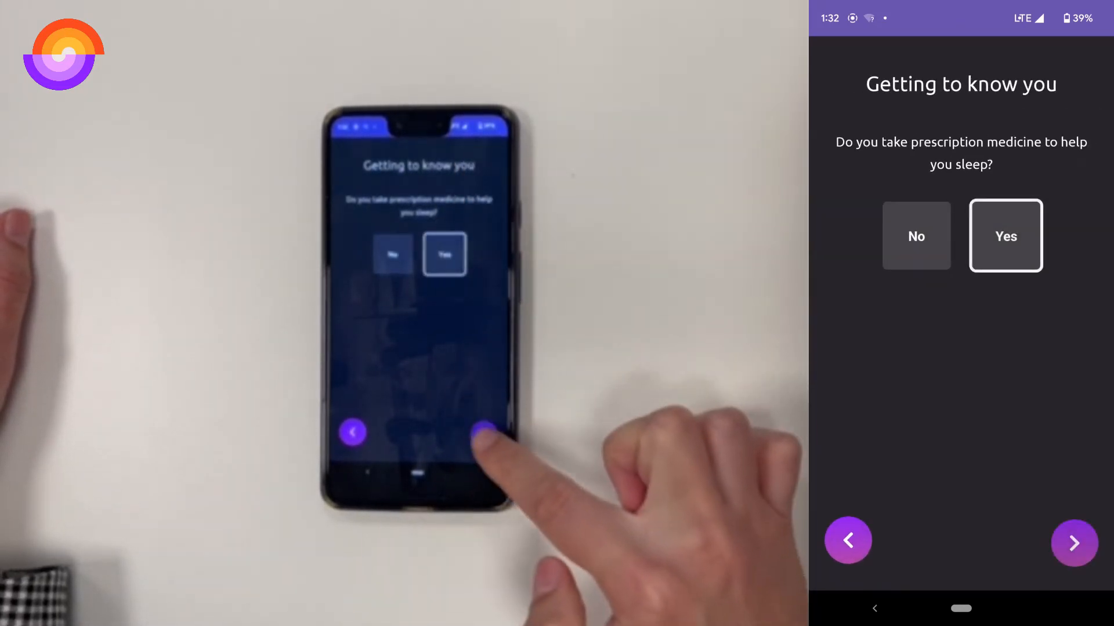
click(1073, 543)
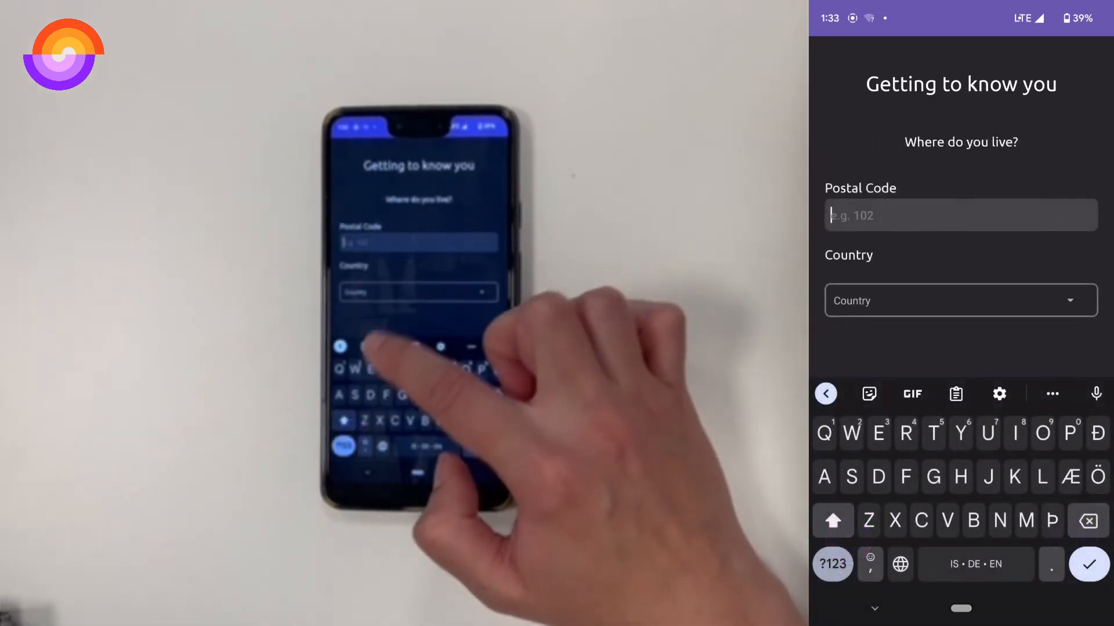
Enter postal code 101, choose a country, and finish onboarding to the 24th August diary home
click(832, 564)
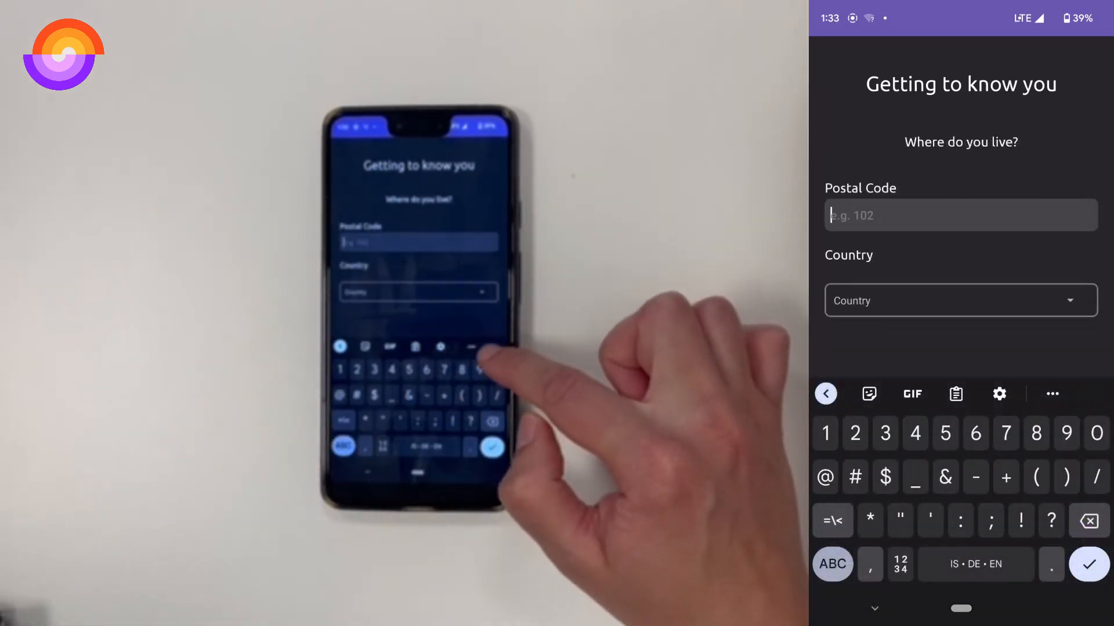
text(101)
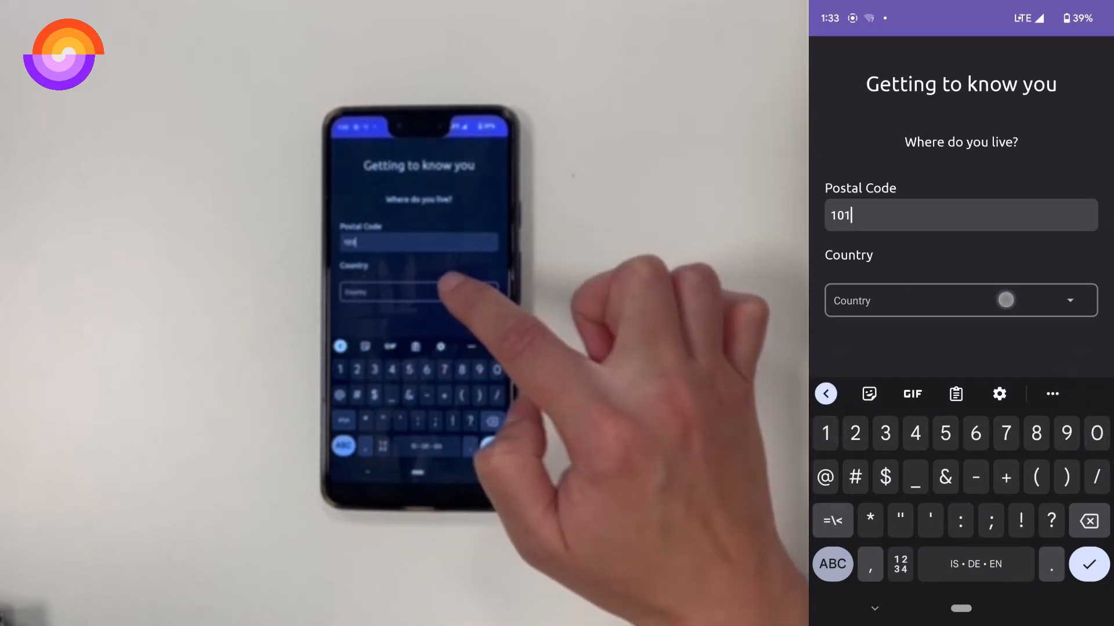
click(959, 301)
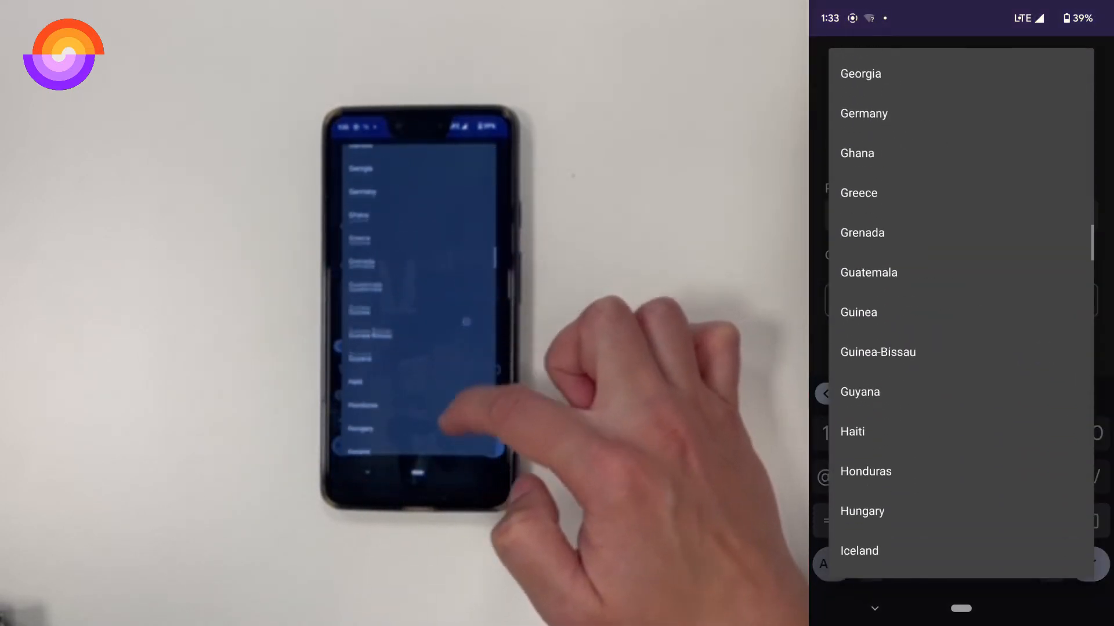
click(858, 550)
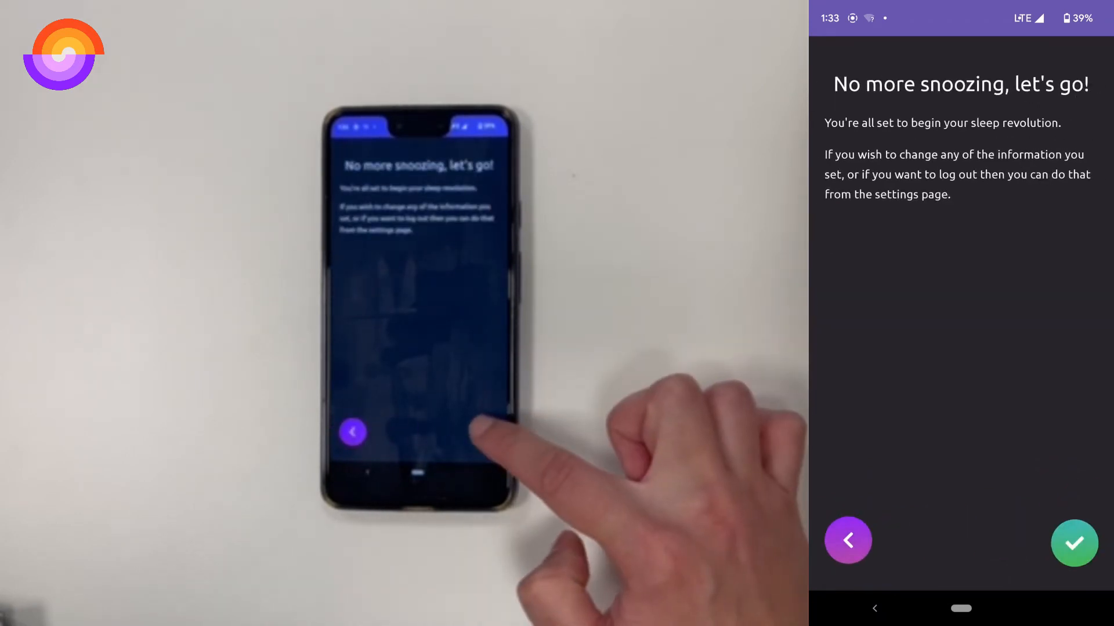
click(1073, 543)
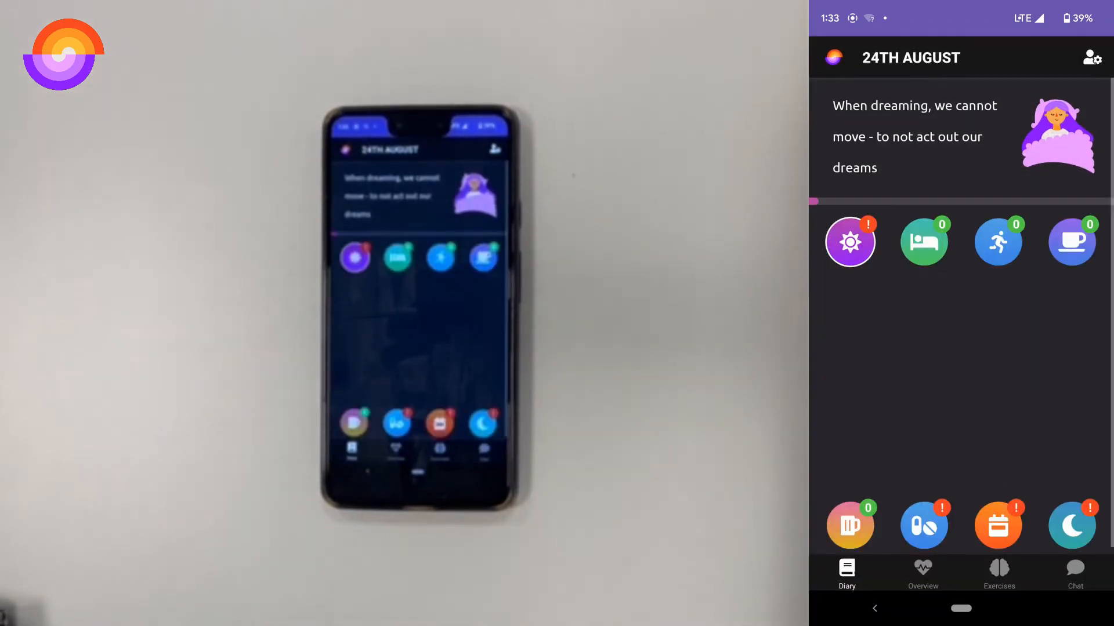
Start the morning diary, accept bedtime 13:33, and pass the fall-asleep and nap questions
click(923, 242)
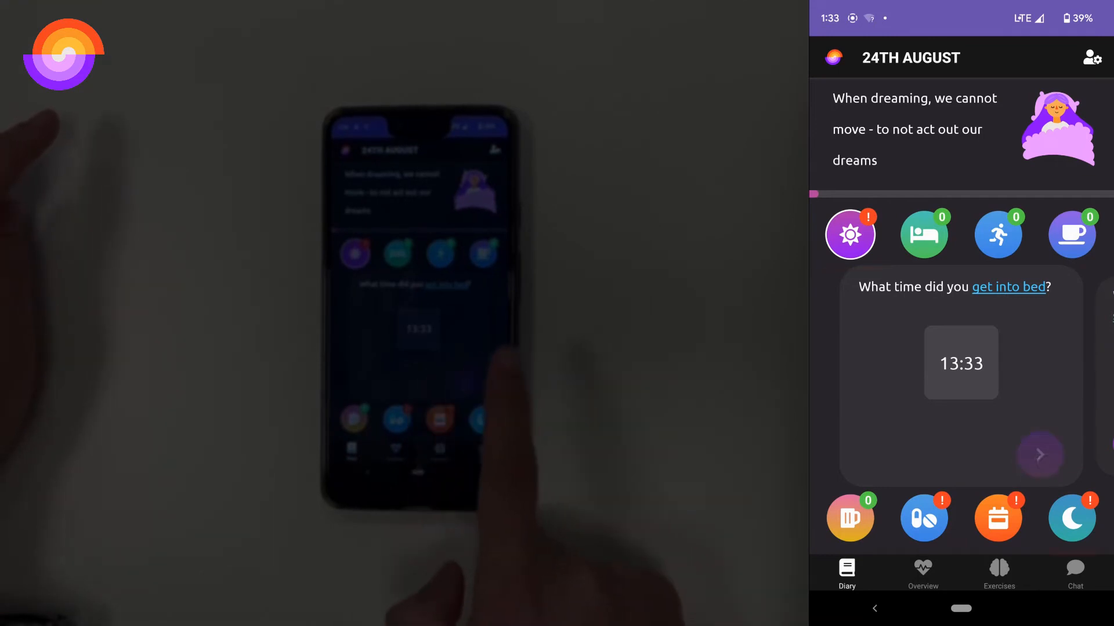
click(1039, 455)
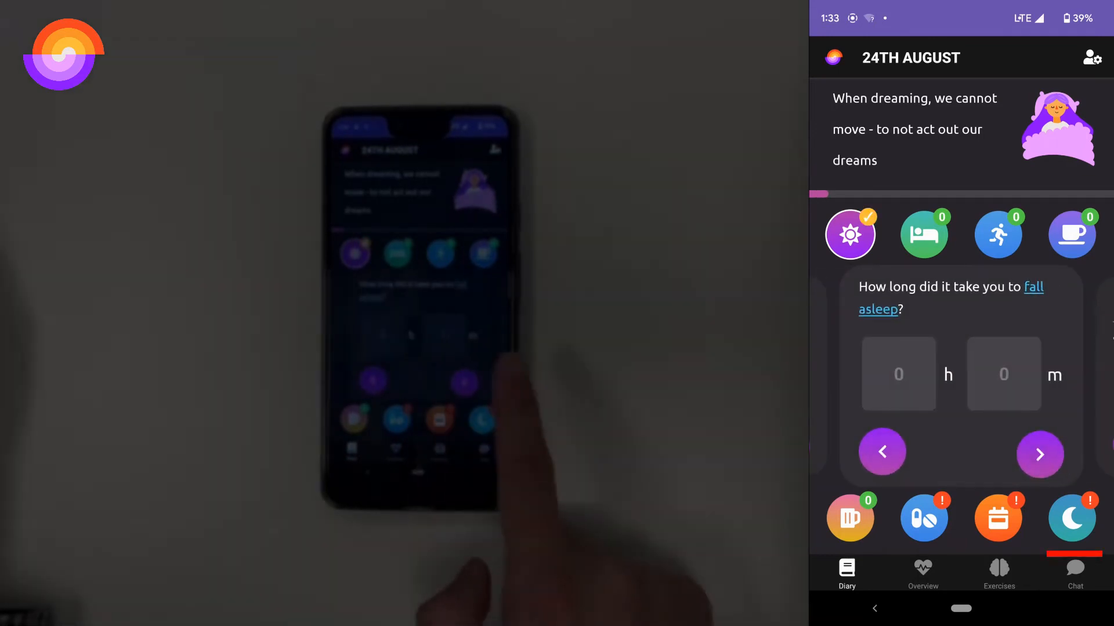
click(1039, 455)
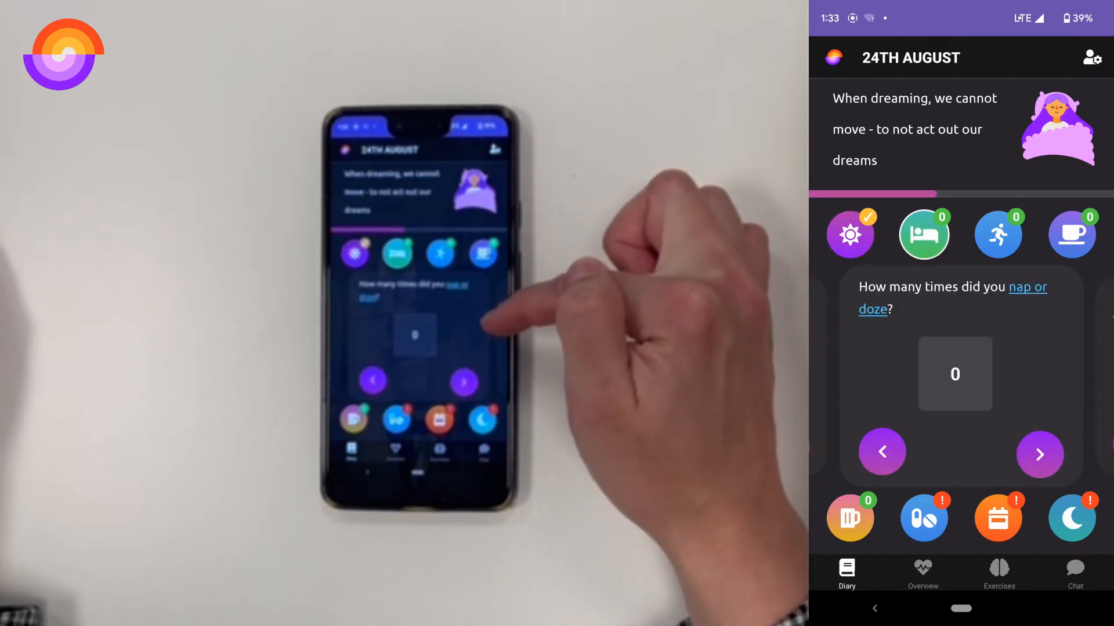
click(1039, 455)
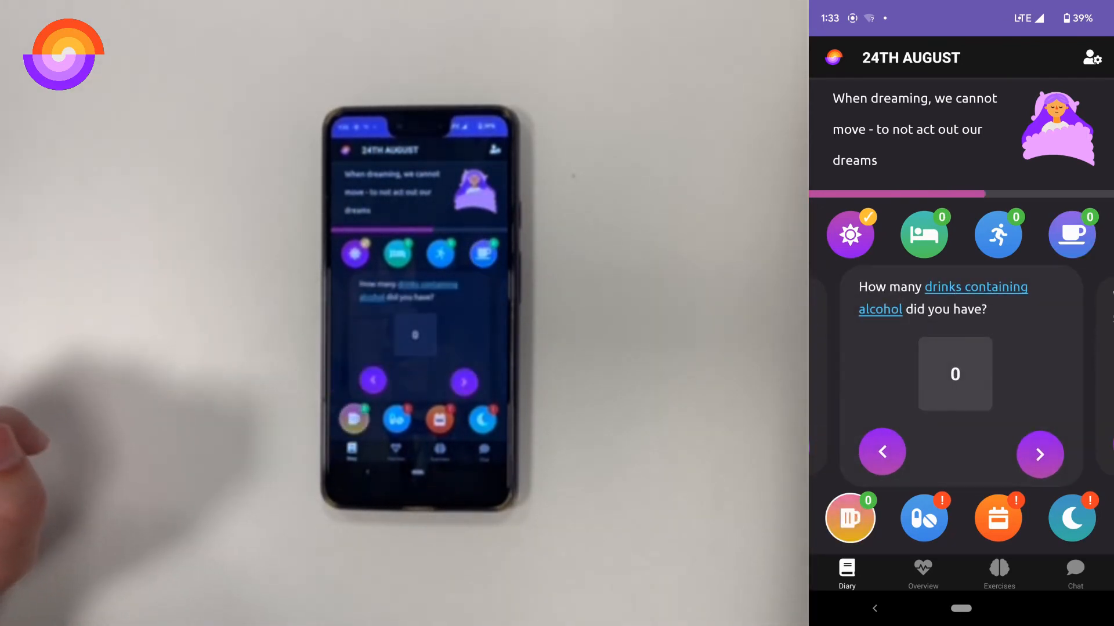
Pass the alcohol, medication and period questions, then go to the app settings
click(1040, 454)
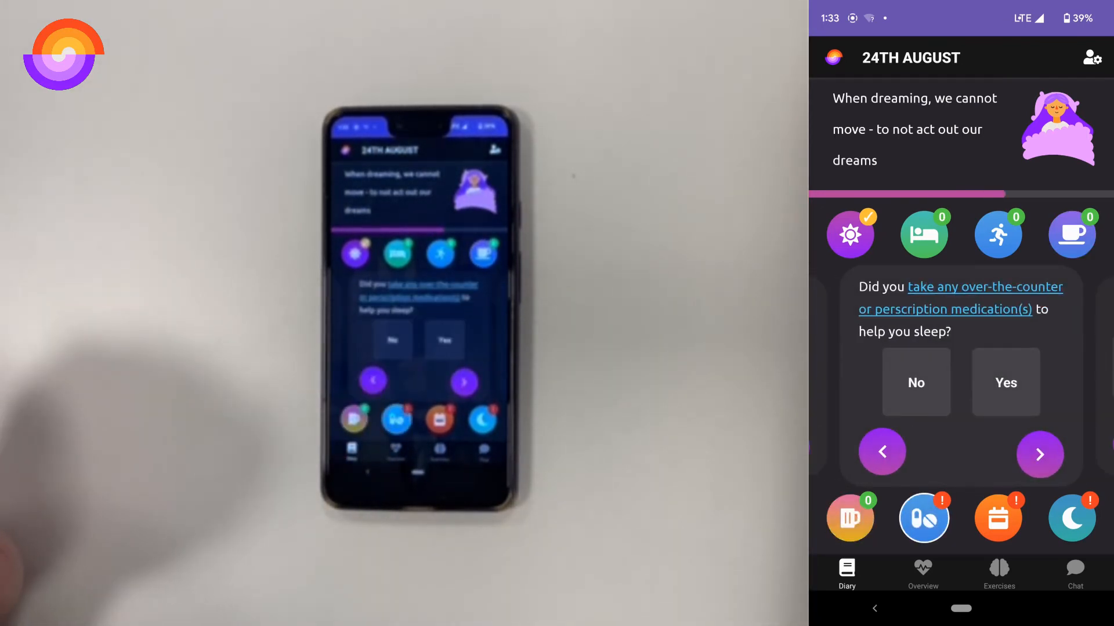
click(1039, 455)
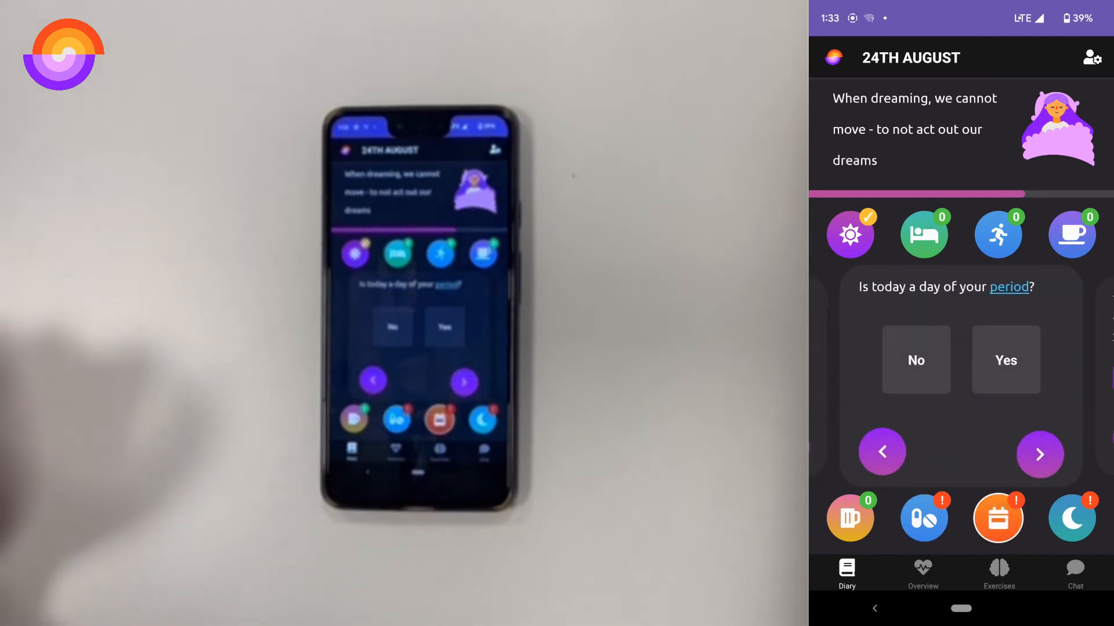
click(1039, 455)
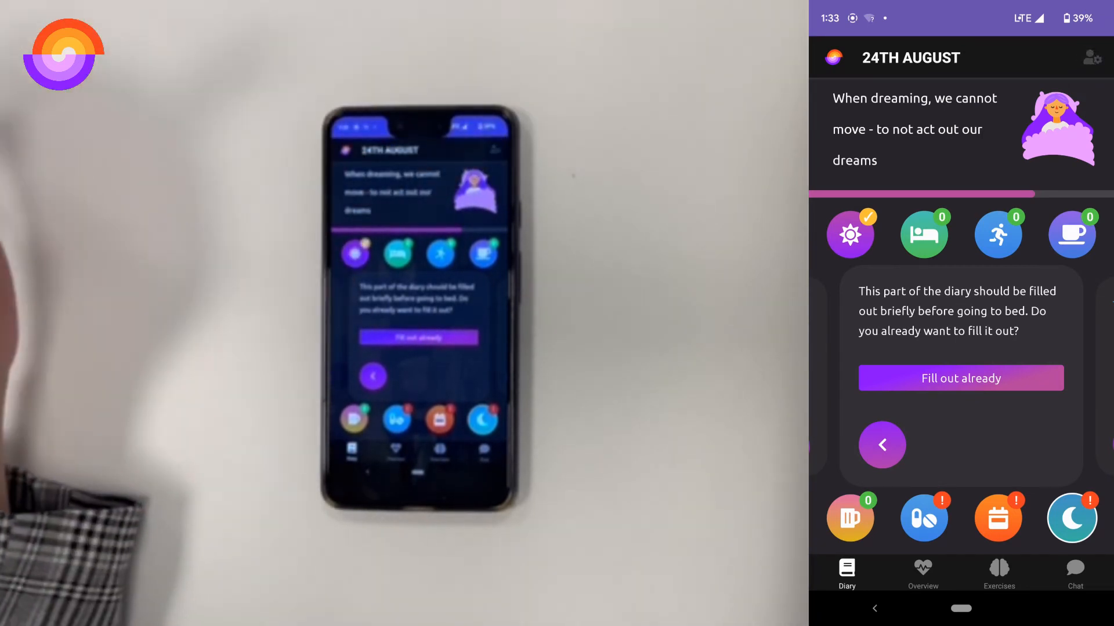
click(1092, 58)
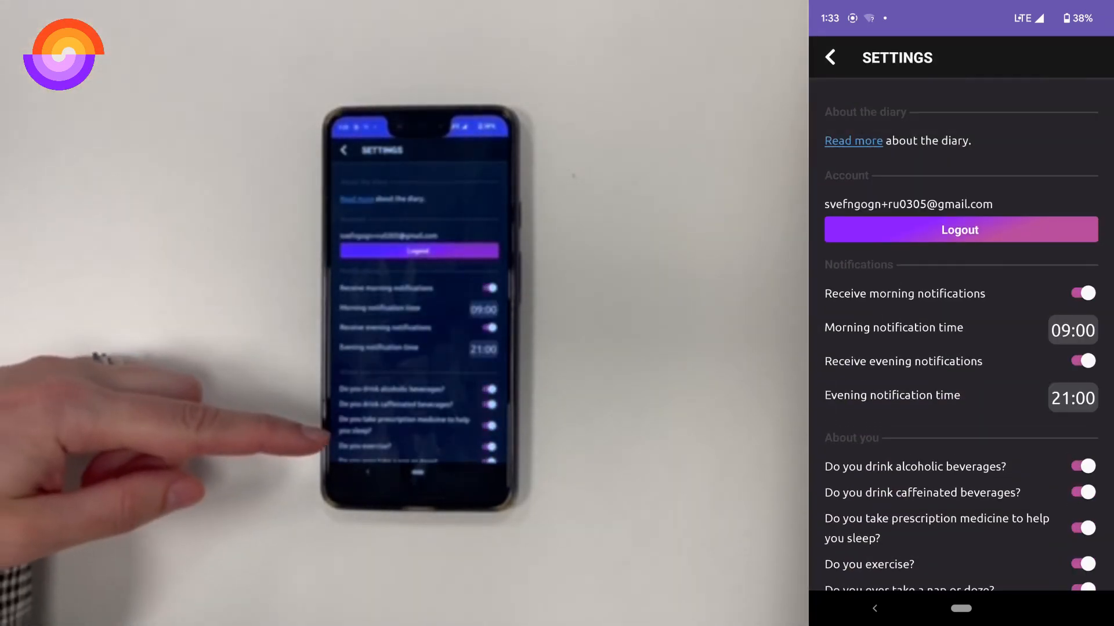
Scroll the settings to the bottom and show the display language list with English chosen
scroll(down, 3)
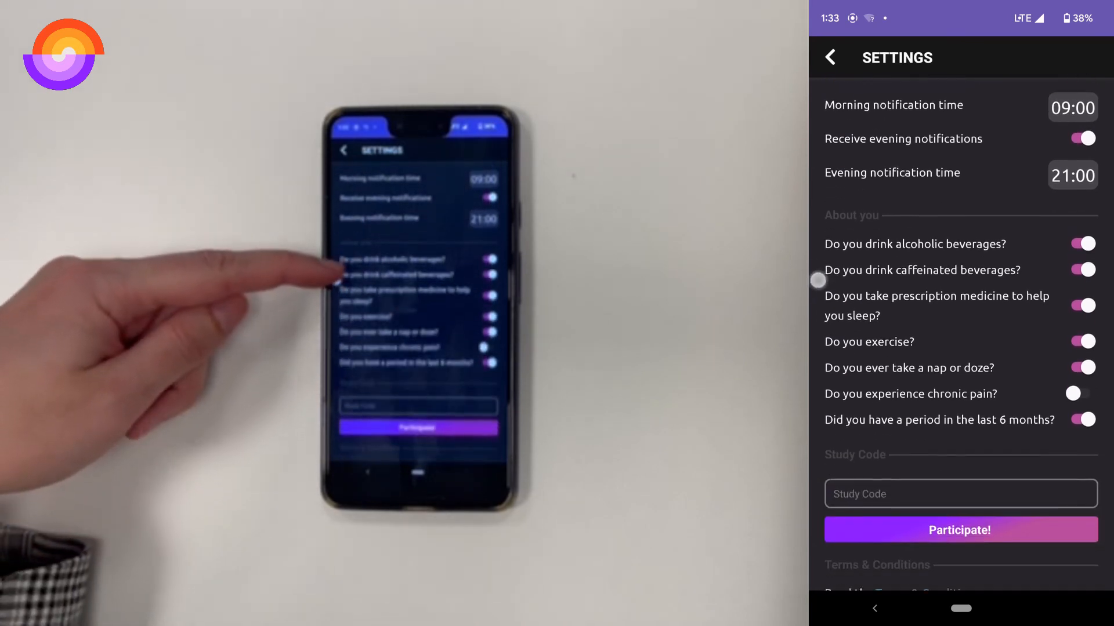
scroll(down, 3)
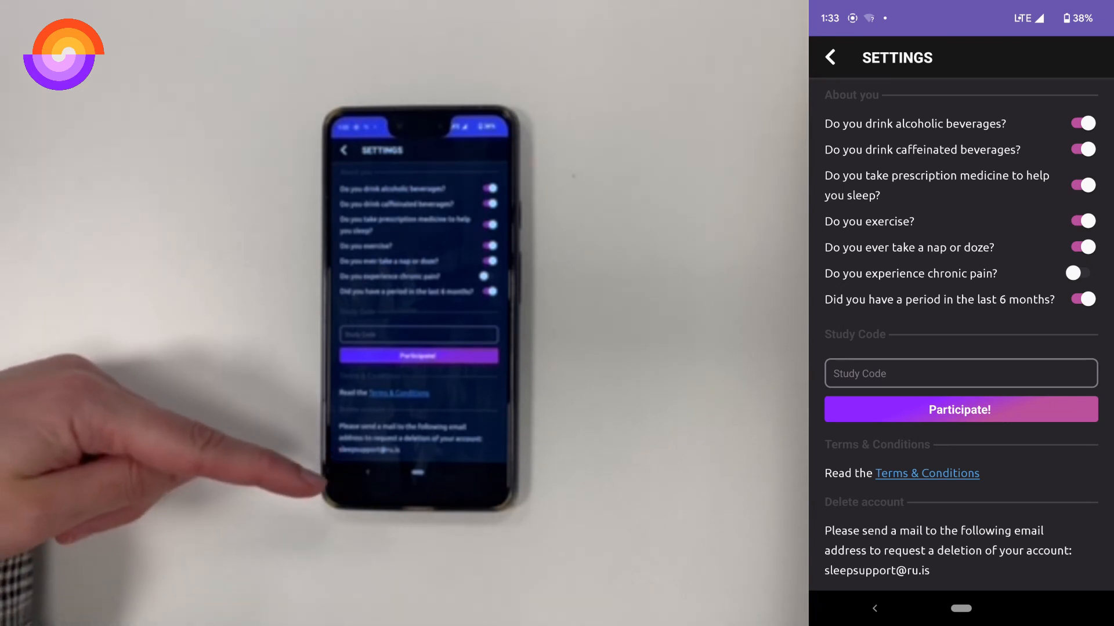
scroll(down, 3)
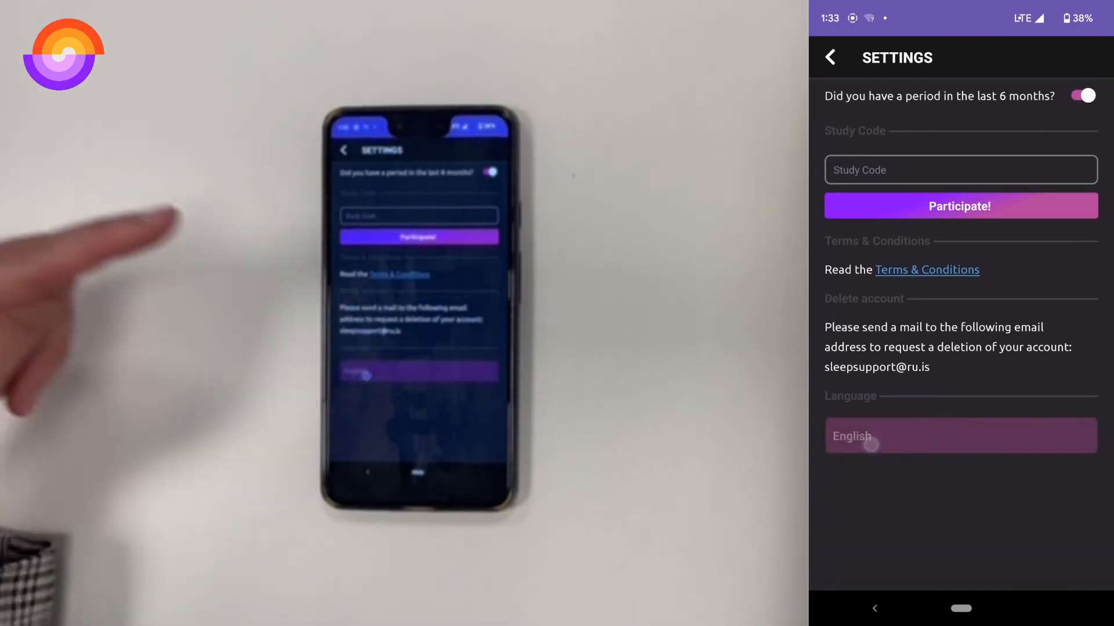
click(960, 435)
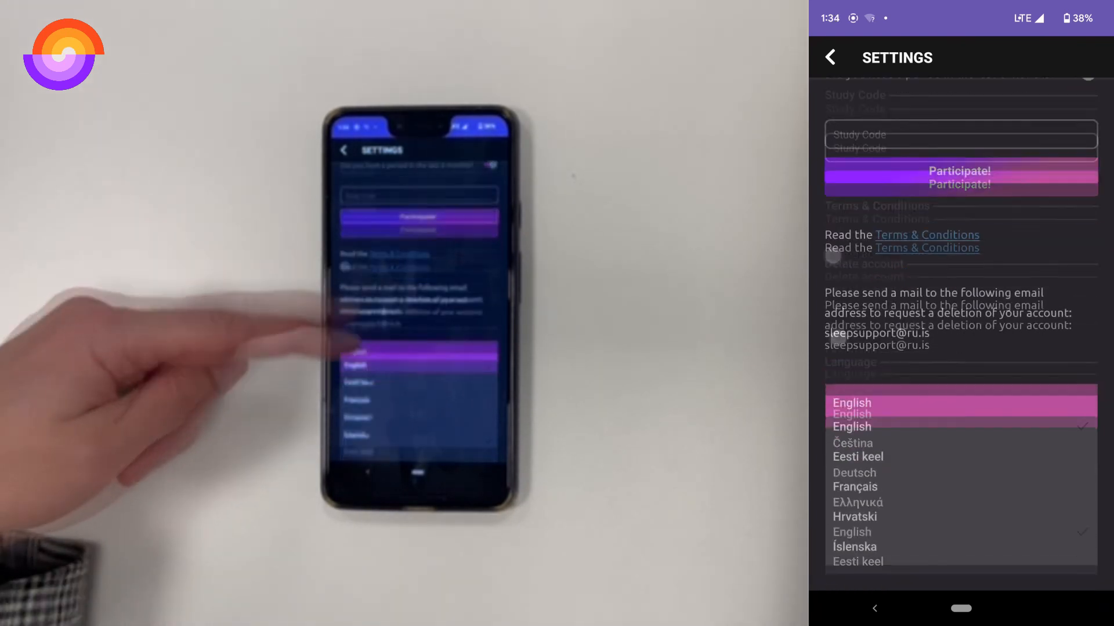